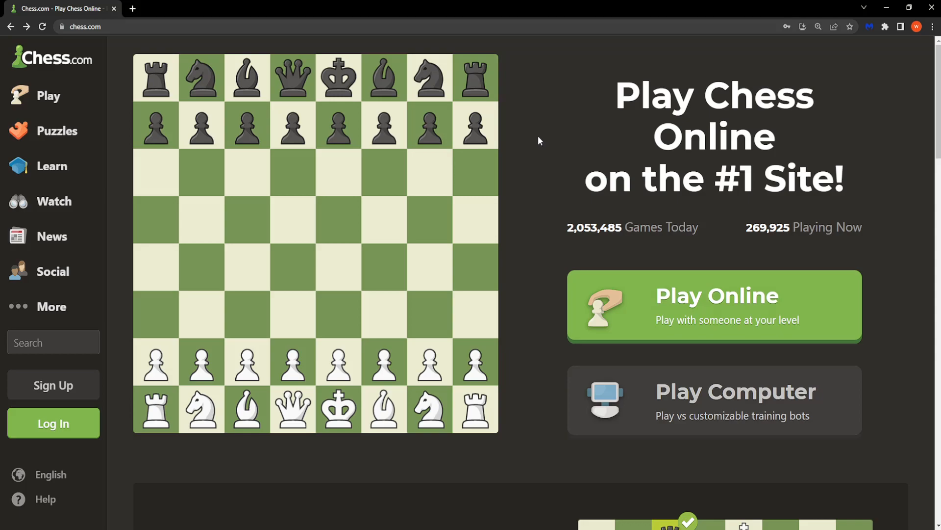
{"action": "mouse_move", "coordinate": [93, 26]}
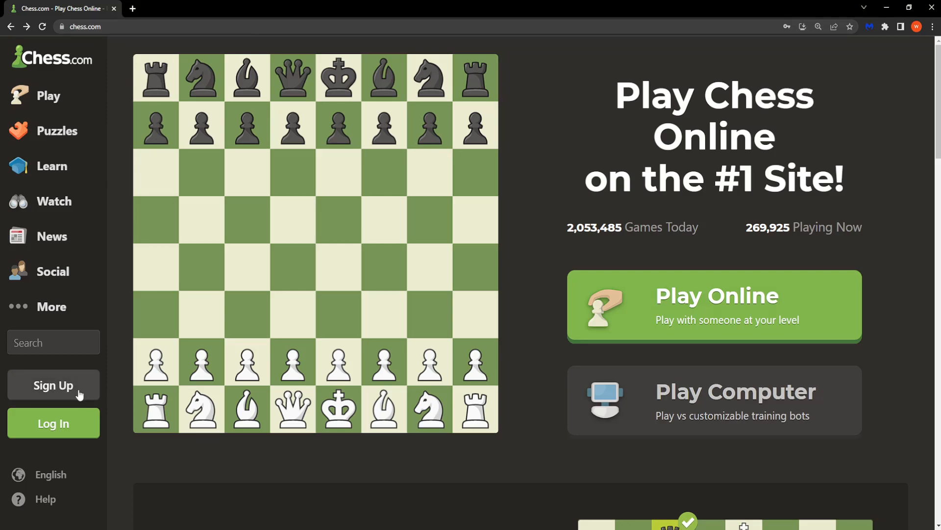
{"action": "mouse_move", "coordinate": [64, 390]}
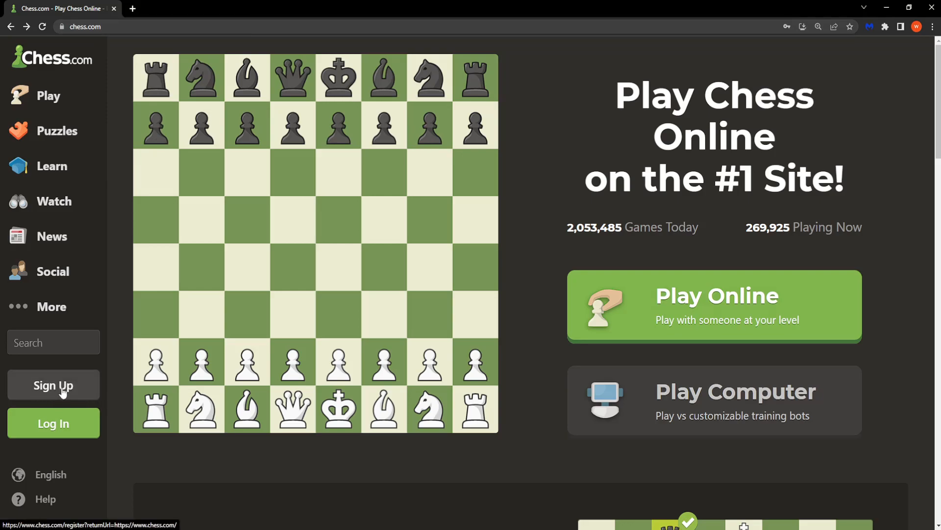
Start a new account from the sidebar and review the sign-up options (Google, Apple, Facebook, guest).
{"action": "left_click", "coordinate": [53, 385]}
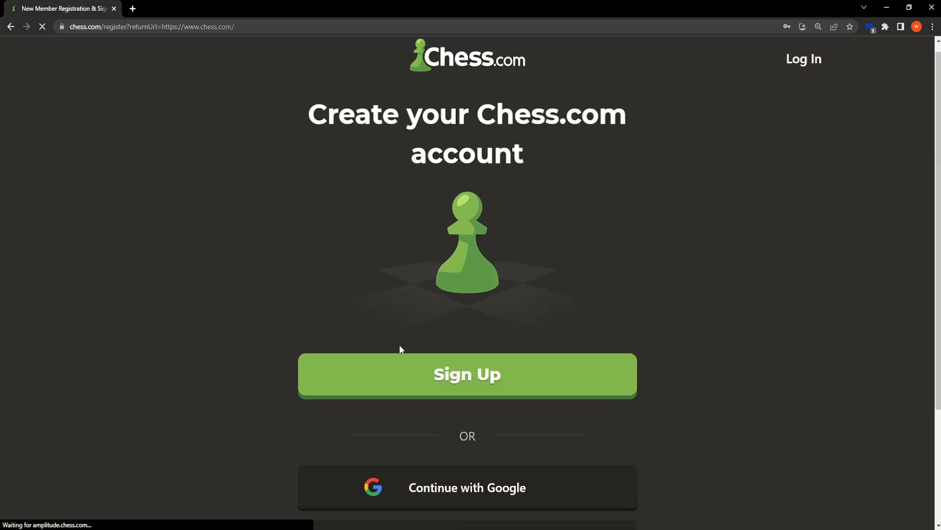
{"action": "scroll", "scroll_direction": "down", "scroll_amount": 3}
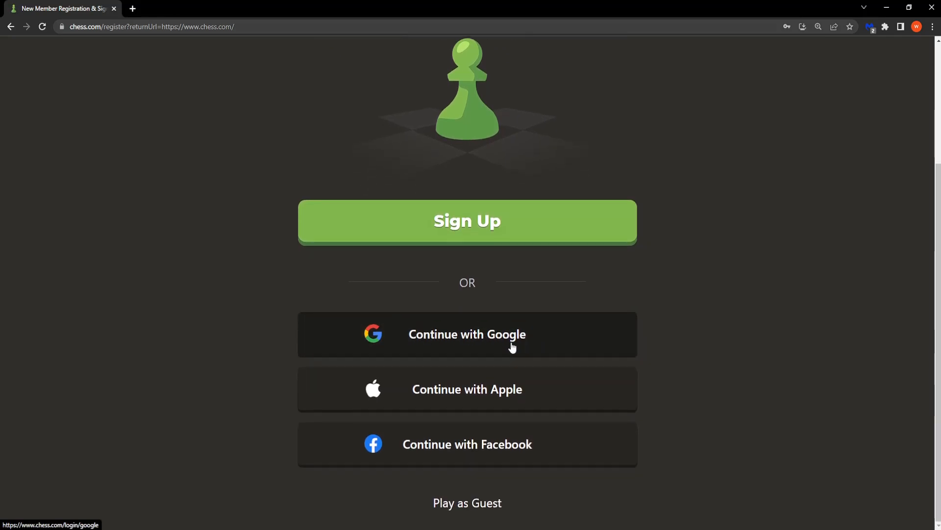
{"action": "mouse_move", "coordinate": [478, 511]}
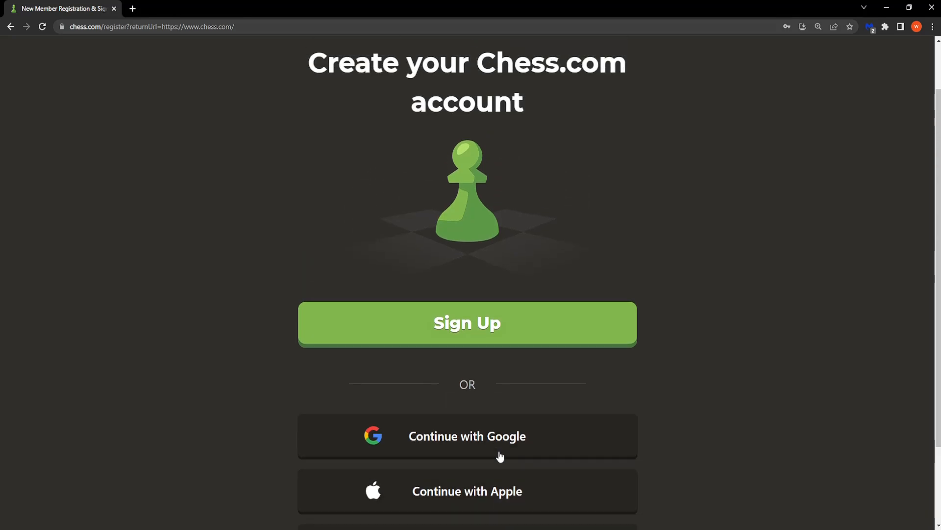
{"action": "mouse_move", "coordinate": [605, 326]}
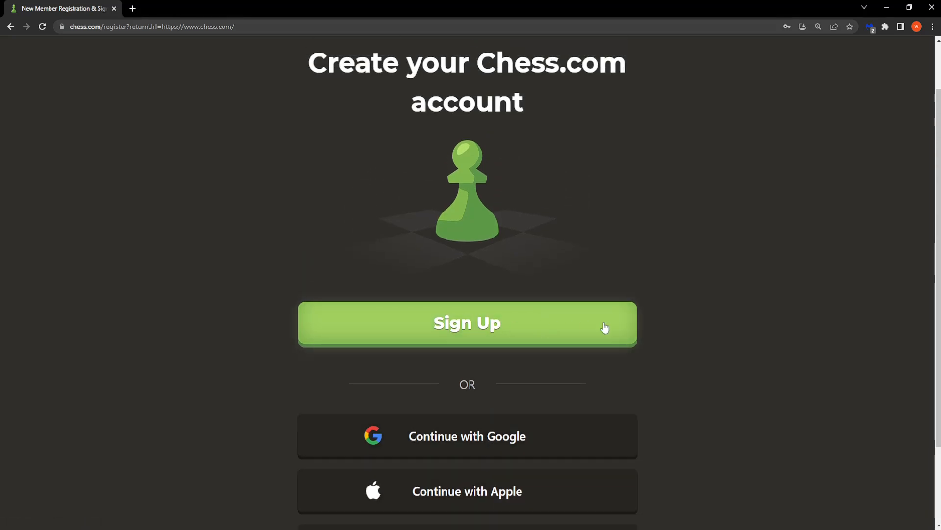
Choose regular email sign-up and record Beginner as the skill level.
{"action": "left_click", "coordinate": [466, 324]}
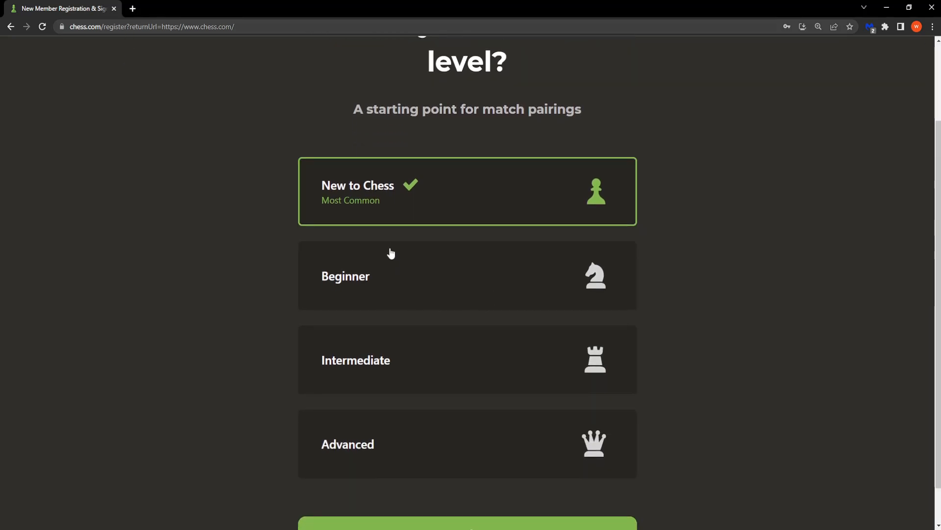
{"action": "left_click", "coordinate": [467, 275]}
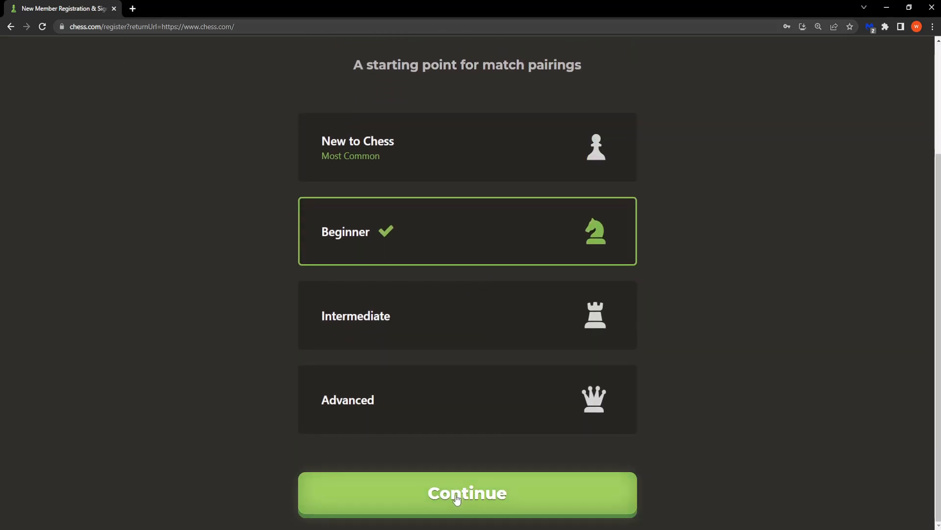
{"action": "left_click", "coordinate": [468, 492]}
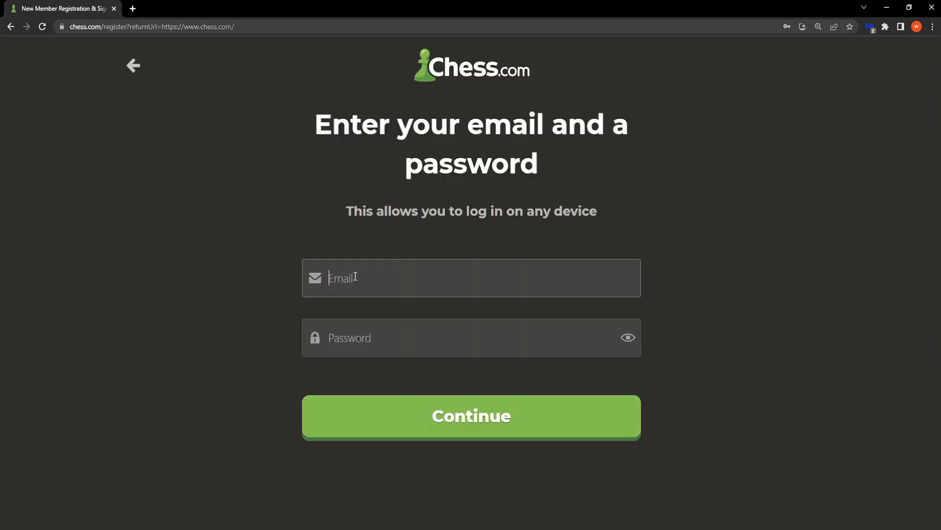
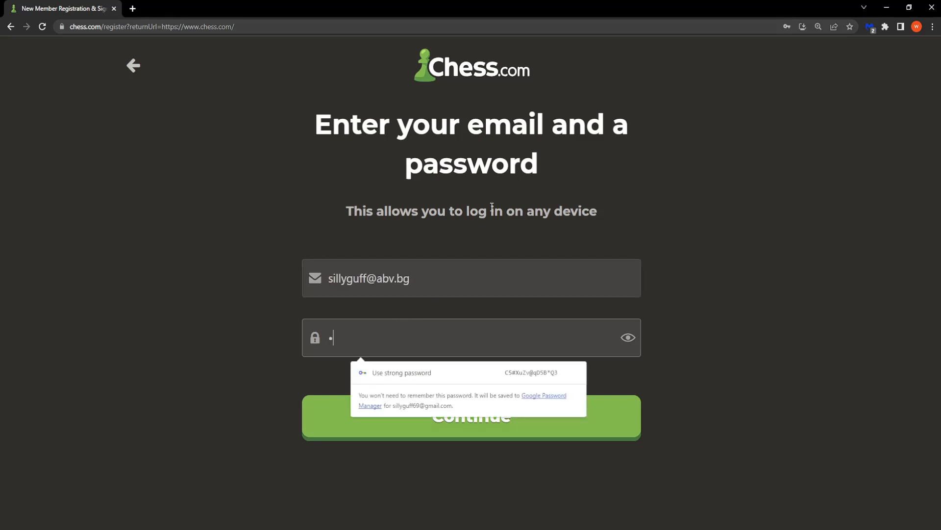
{"action": "type", "text": "password"}
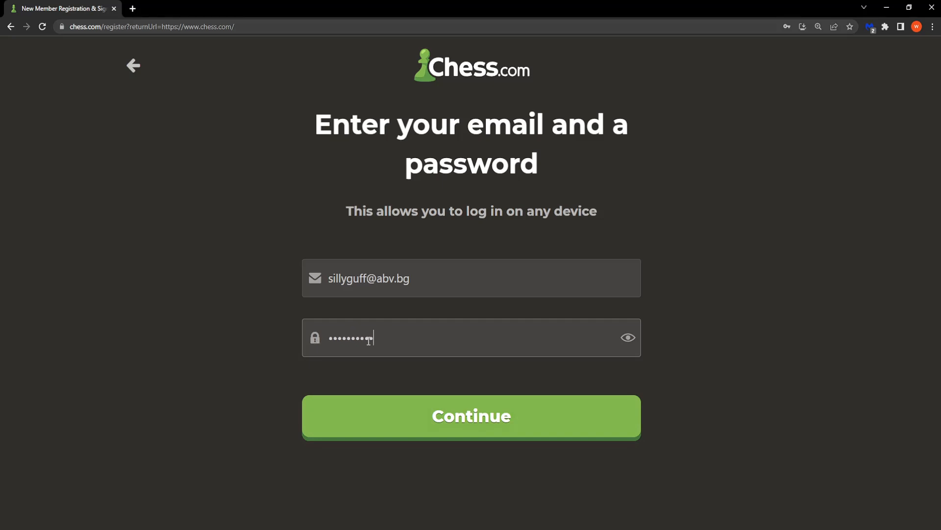
{"action": "left_click", "coordinate": [471, 416]}
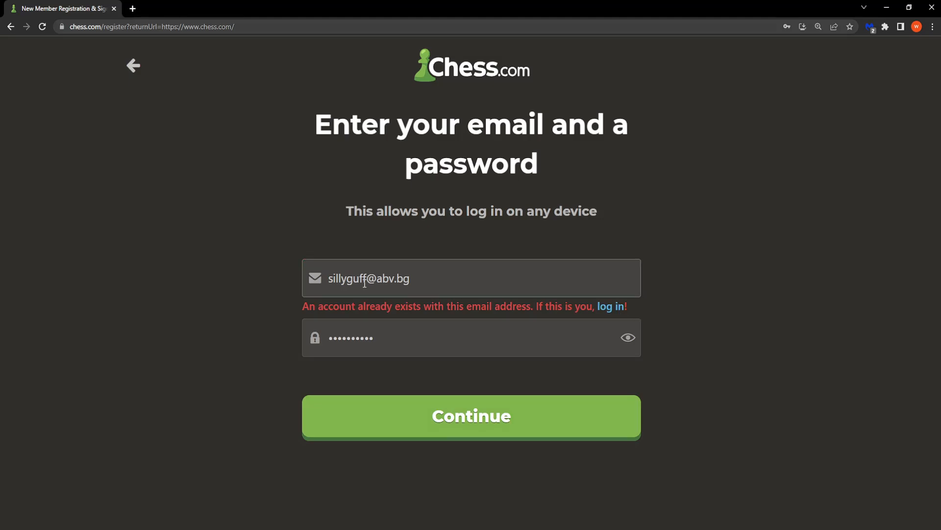
{"action": "left_click", "coordinate": [471, 416]}
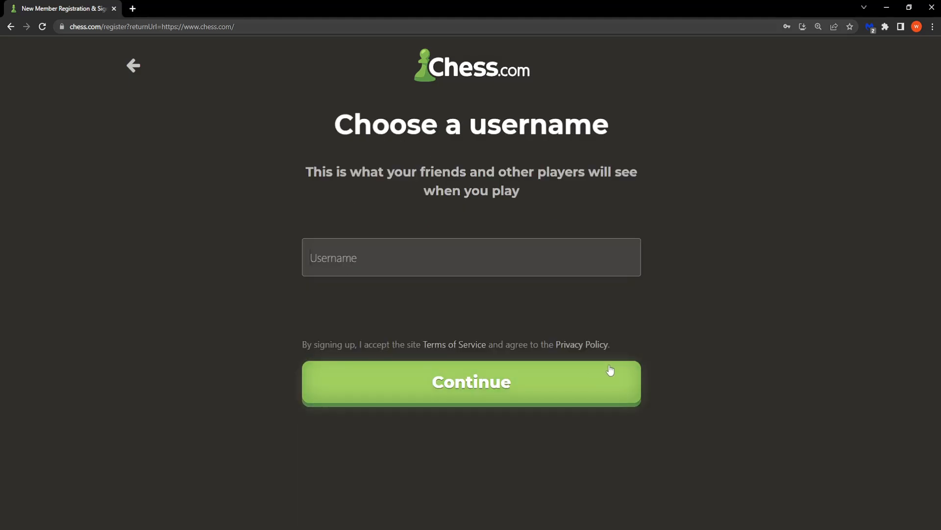
Register the username 'Ned6' and continue to the chessboard theme choice.
{"action": "left_click", "coordinate": [472, 257]}
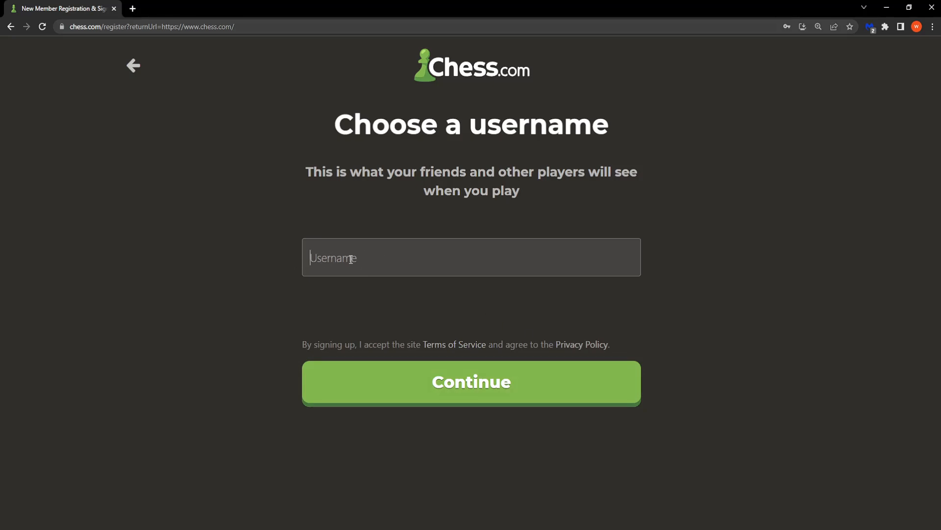
{"action": "mouse_move", "coordinate": [428, 158]}
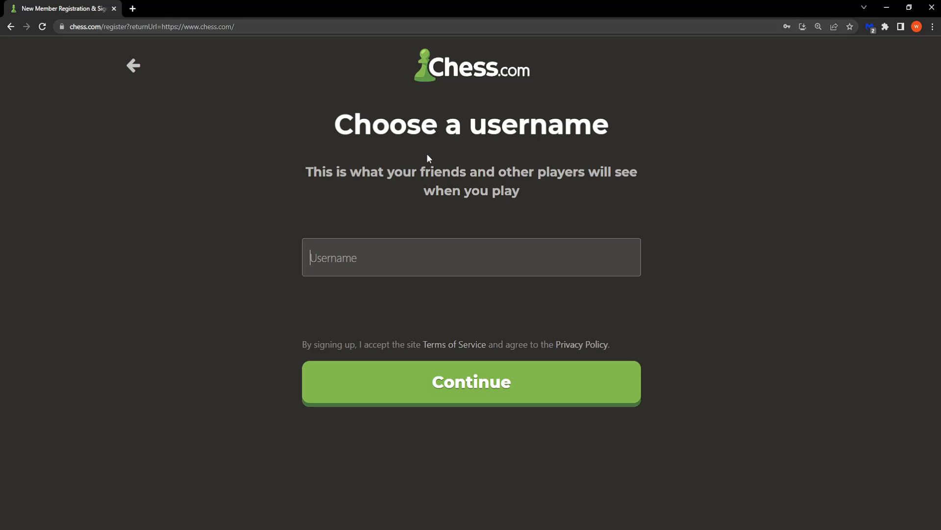
{"action": "type", "text": "Ned"}
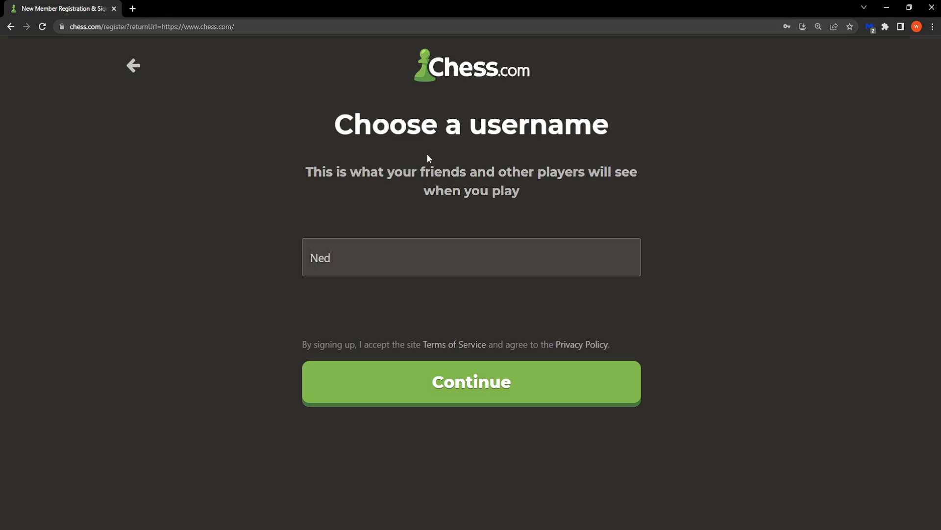
{"action": "left_click", "coordinate": [471, 382]}
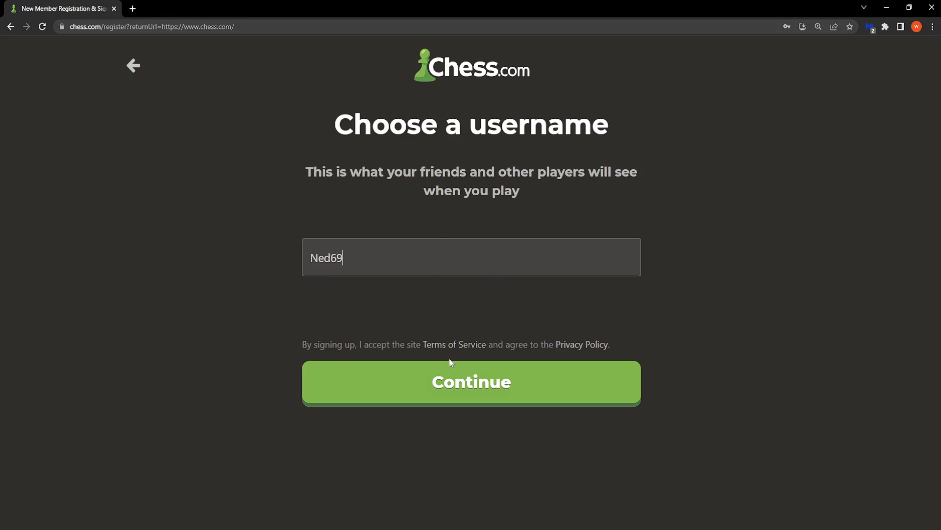
{"action": "type", "text": "6"}
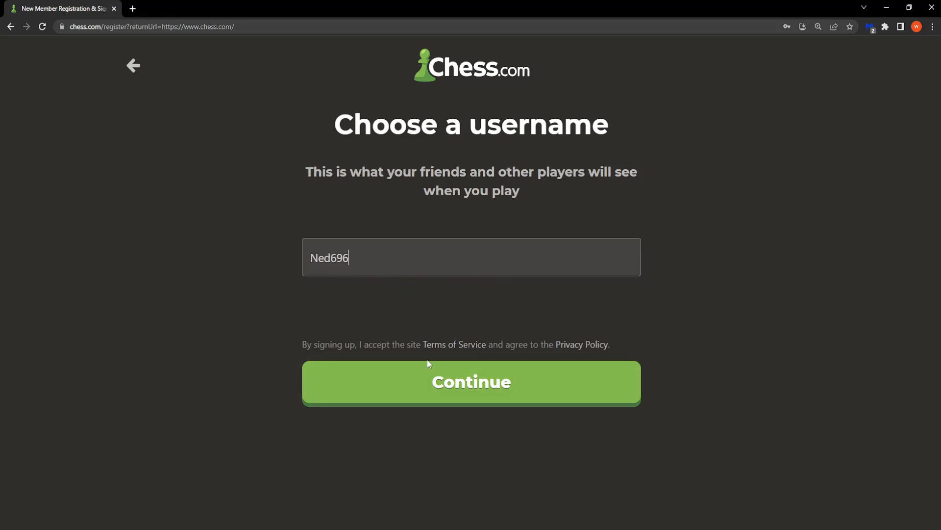
{"action": "left_click", "coordinate": [471, 383]}
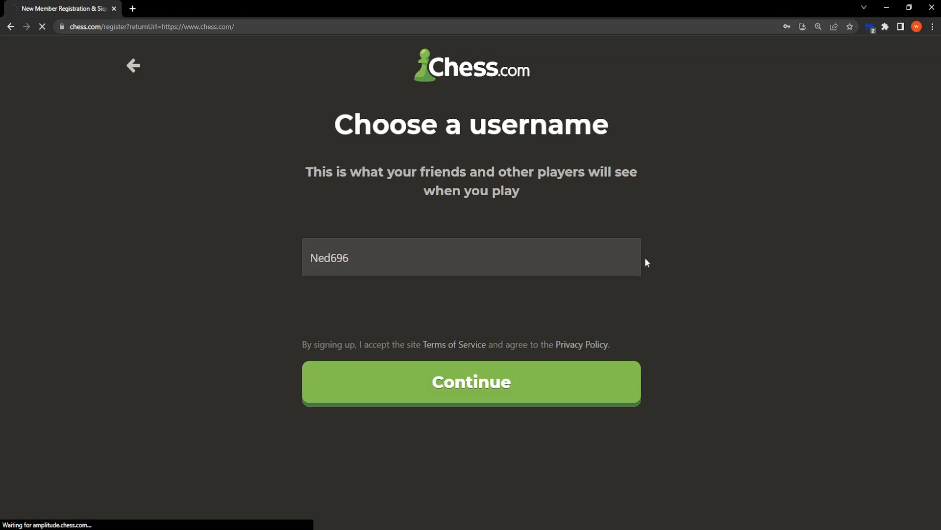
{"action": "left_click", "coordinate": [471, 383]}
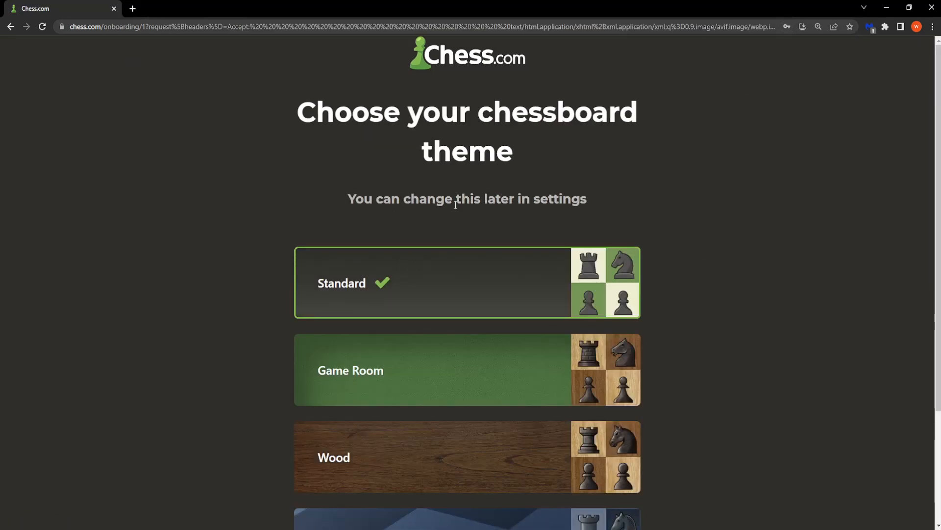
Pick the Glass chessboard theme instead of Standard and confirm it.
{"action": "scroll", "scroll_direction": "down", "scroll_amount": 3}
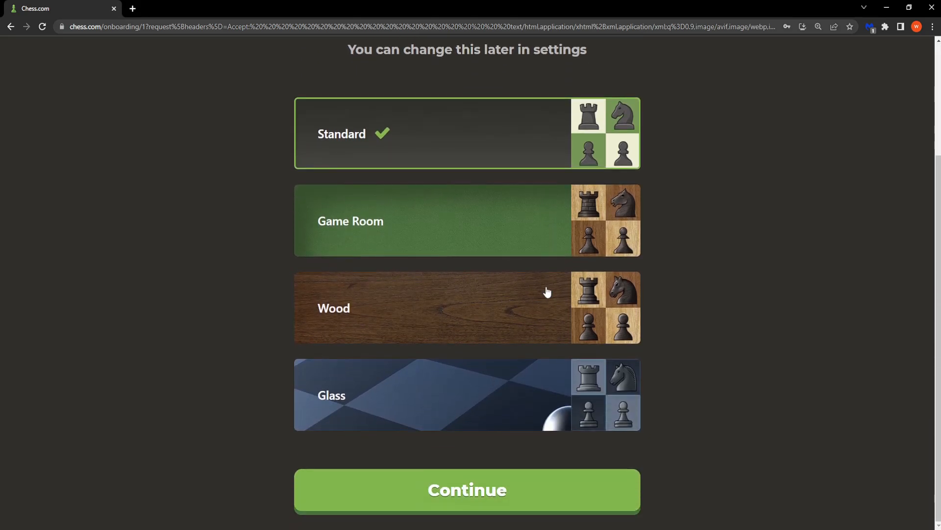
{"action": "left_click", "coordinate": [468, 395]}
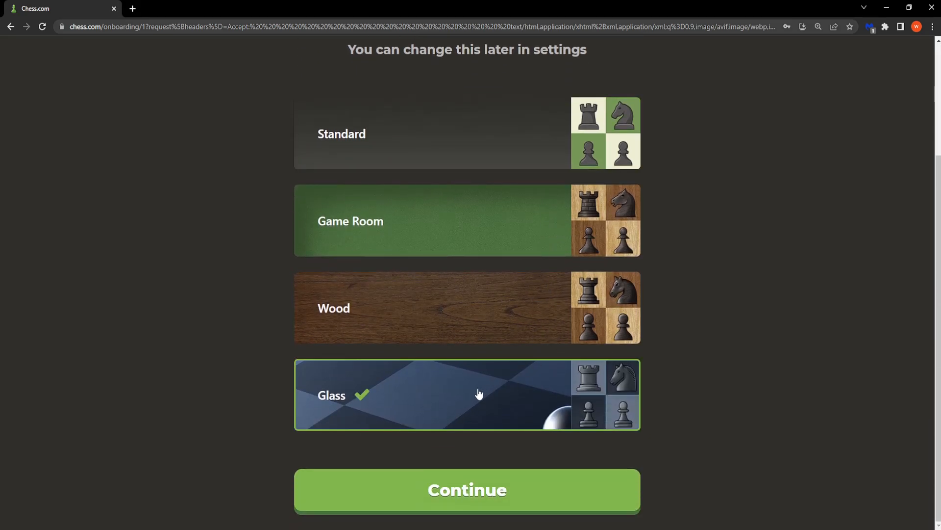
{"action": "left_click", "coordinate": [468, 489]}
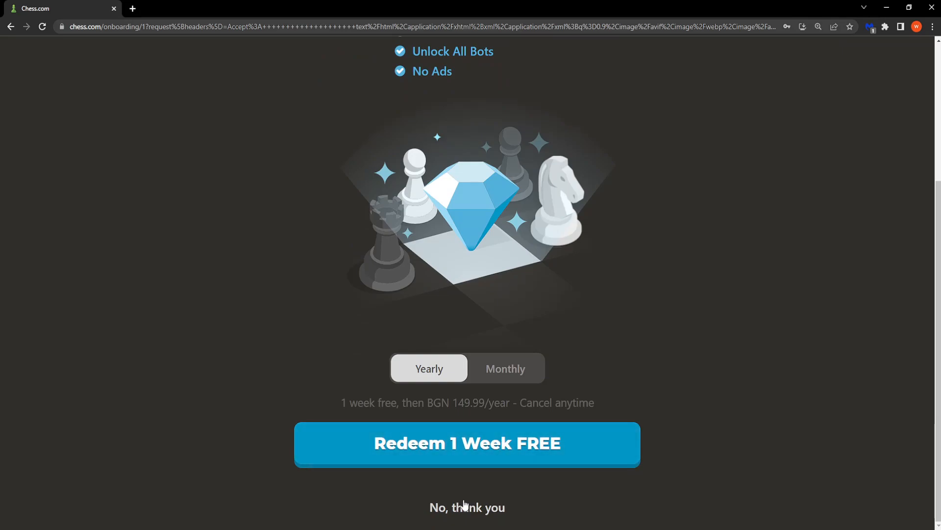
Decline the premium free-week trial and dismiss the notifications prompt, reaching the home page.
{"action": "left_click", "coordinate": [467, 507]}
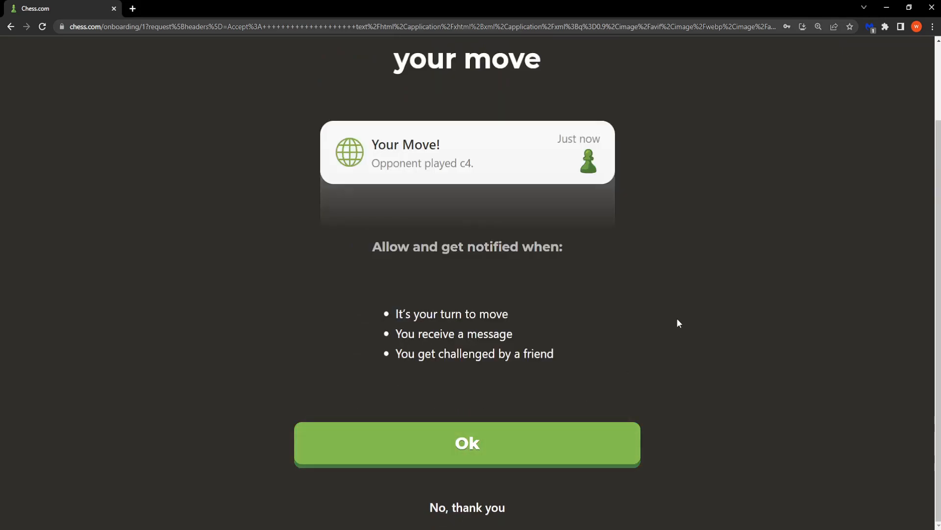
{"action": "mouse_move", "coordinate": [461, 485]}
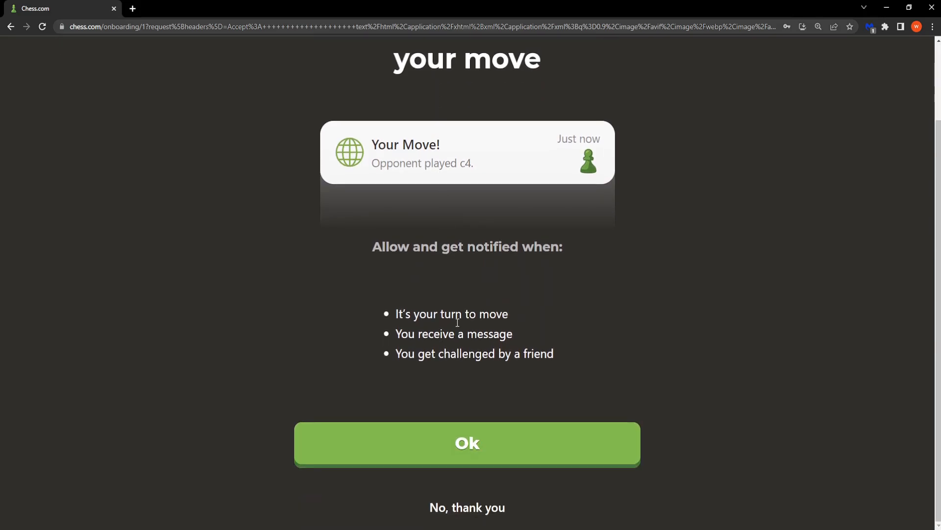
{"action": "left_click", "coordinate": [466, 443]}
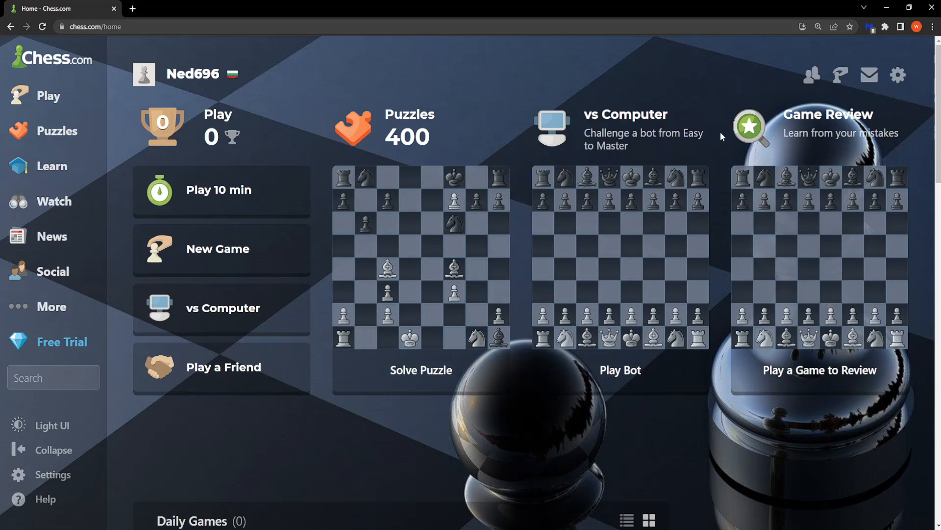
{"action": "mouse_move", "coordinate": [528, 89]}
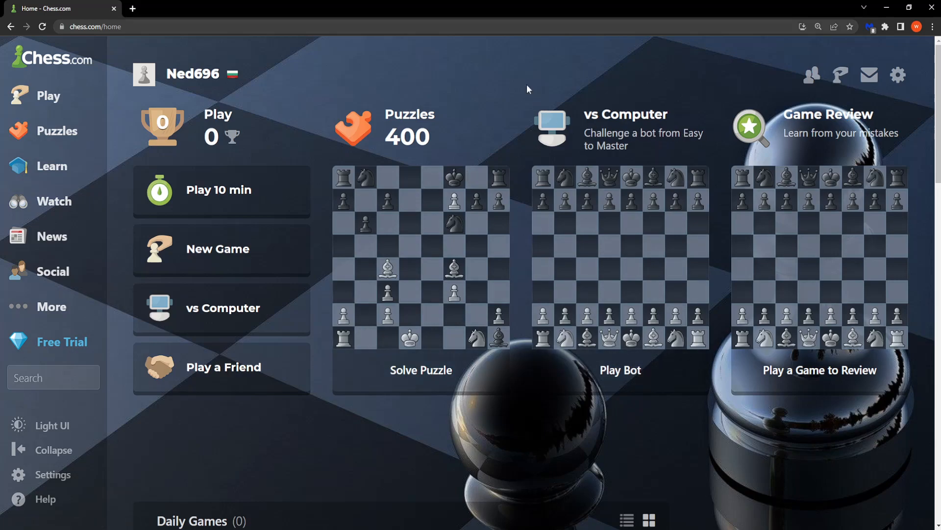
{"action": "mouse_move", "coordinate": [449, 110]}
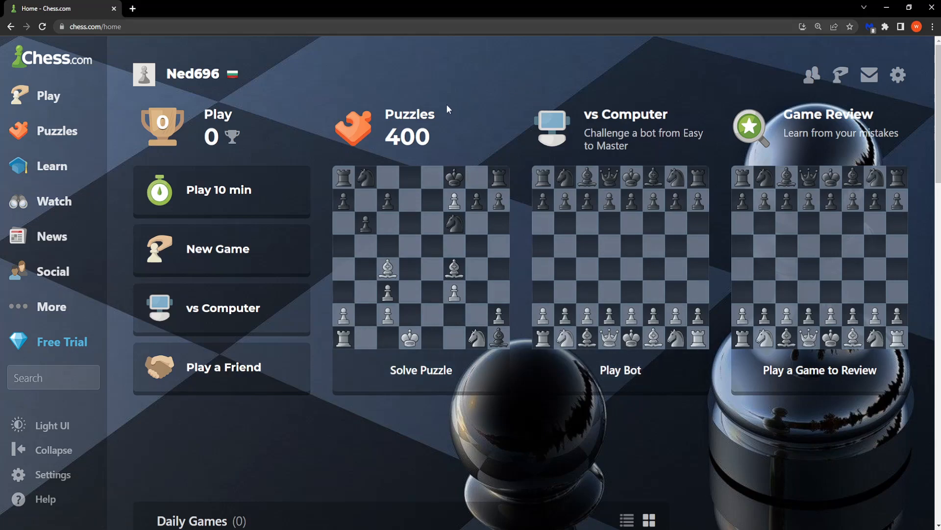
{"action": "mouse_move", "coordinate": [441, 79]}
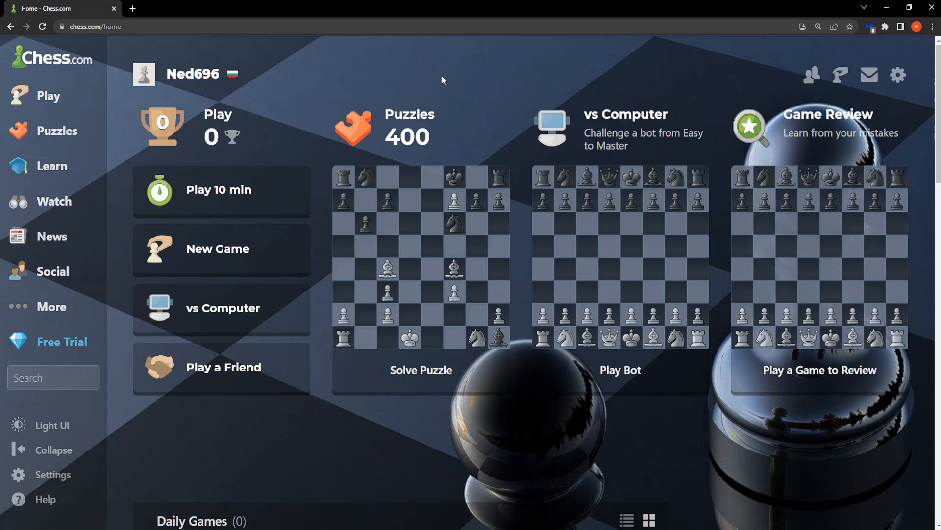